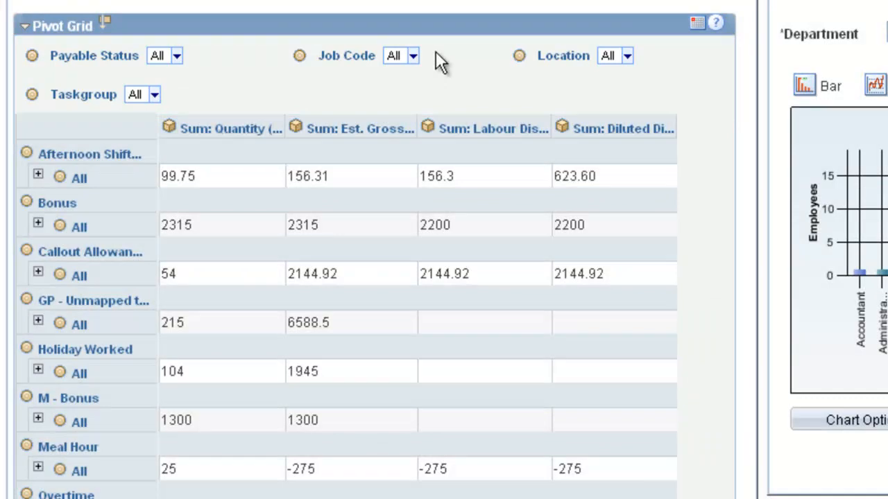
Filter the Time and Labour grid to the Manager job code
{"action": "left_click", "coordinate": [414, 56]}
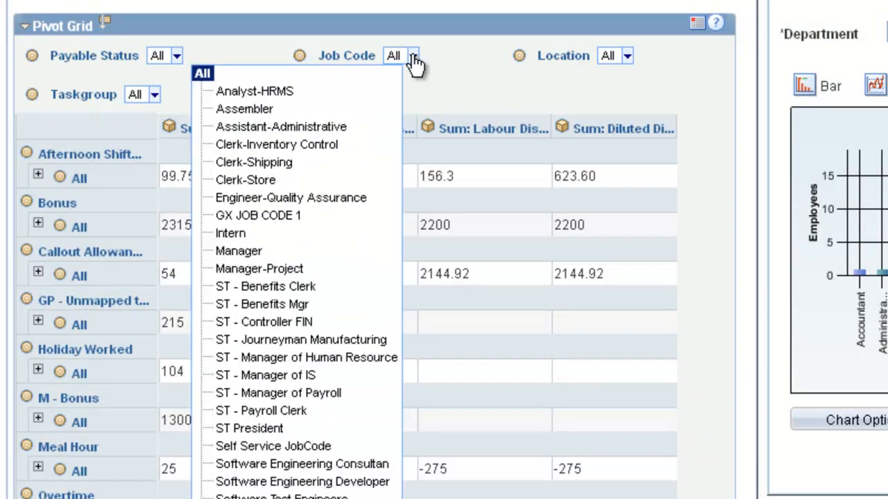
{"action": "mouse_move", "coordinate": [276, 266]}
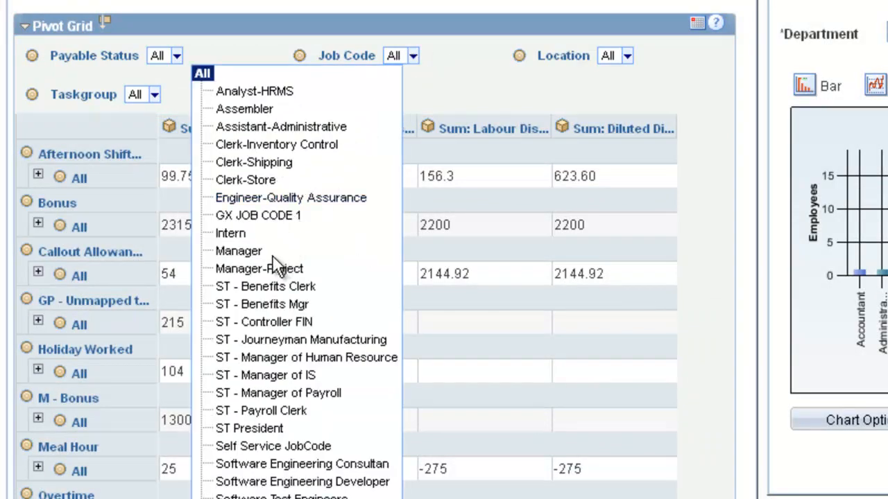
{"action": "left_click", "coordinate": [238, 249]}
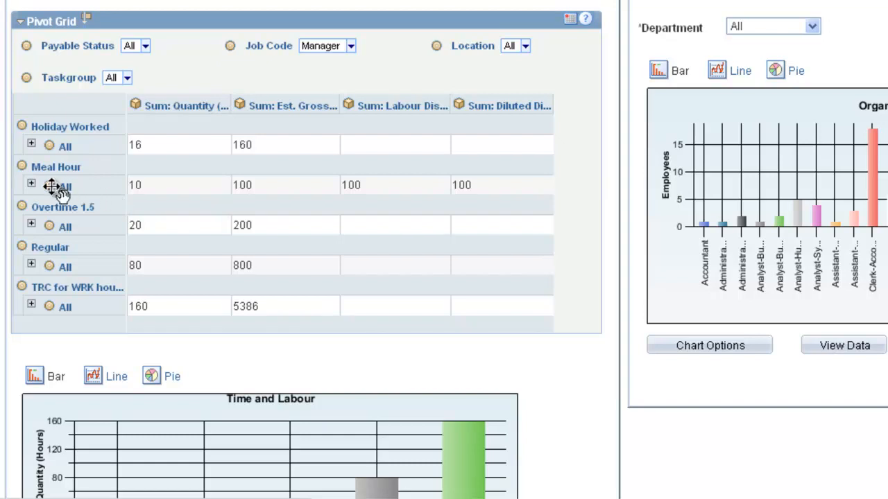
{"action": "mouse_move", "coordinate": [239, 86]}
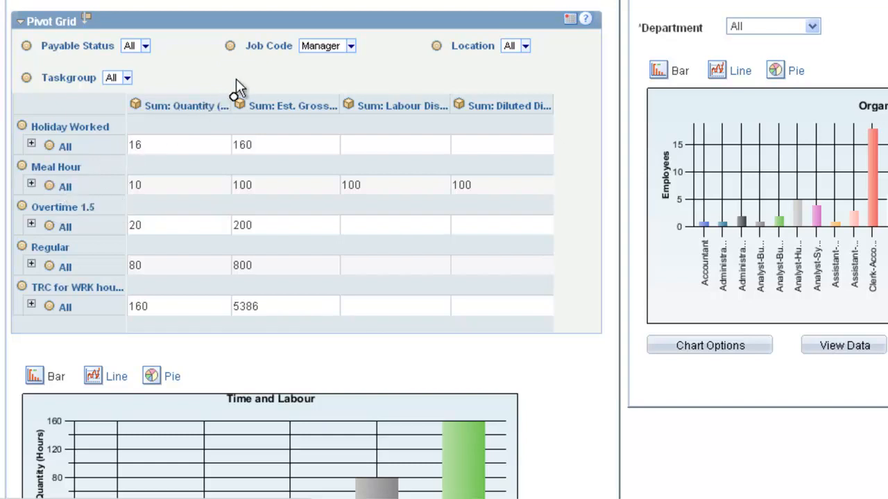
{"action": "mouse_move", "coordinate": [241, 77]}
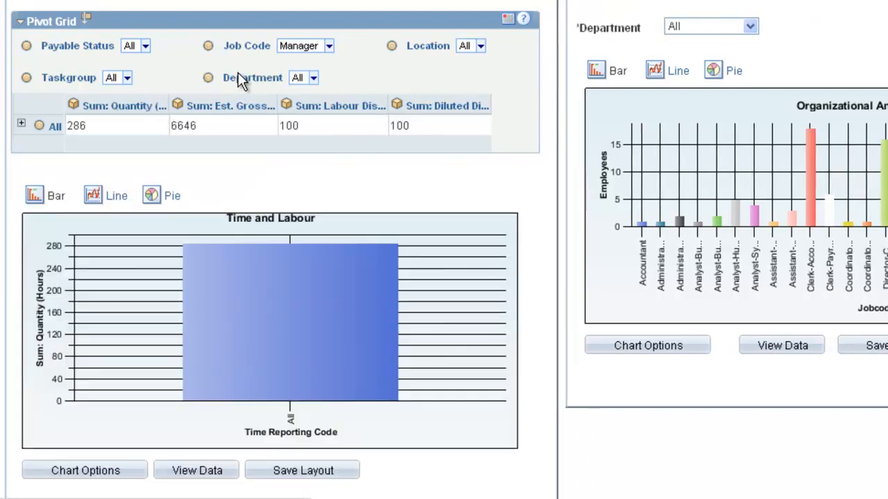
{"action": "mouse_move", "coordinate": [151, 94]}
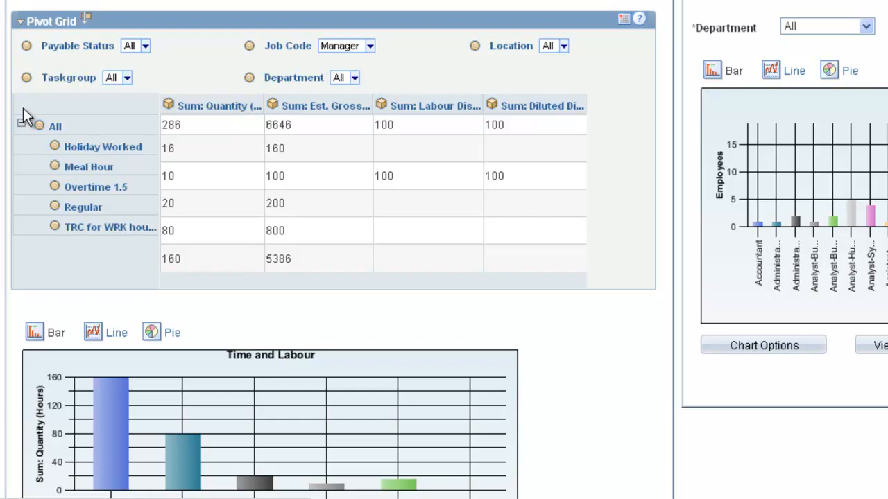
Switch the Manager hours chart in the Time and Labour pagelet to a pie
{"action": "scroll", "scroll_direction": "down", "scroll_amount": 3}
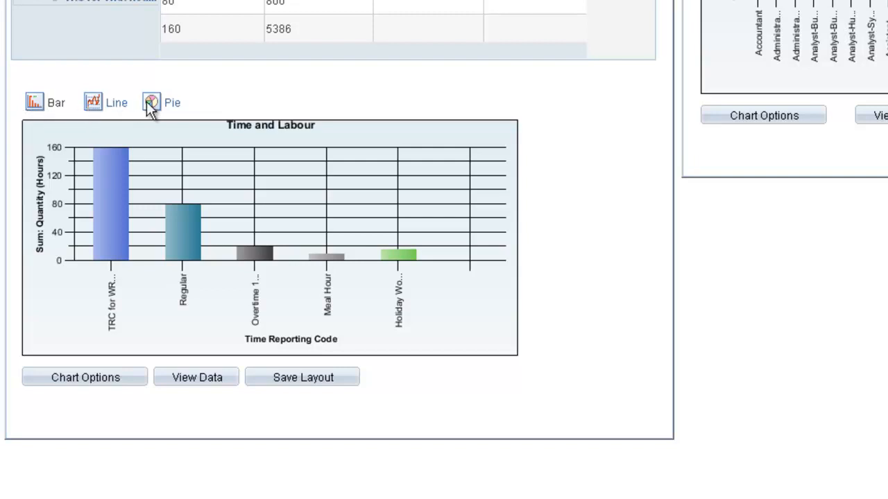
{"action": "left_click", "coordinate": [151, 103]}
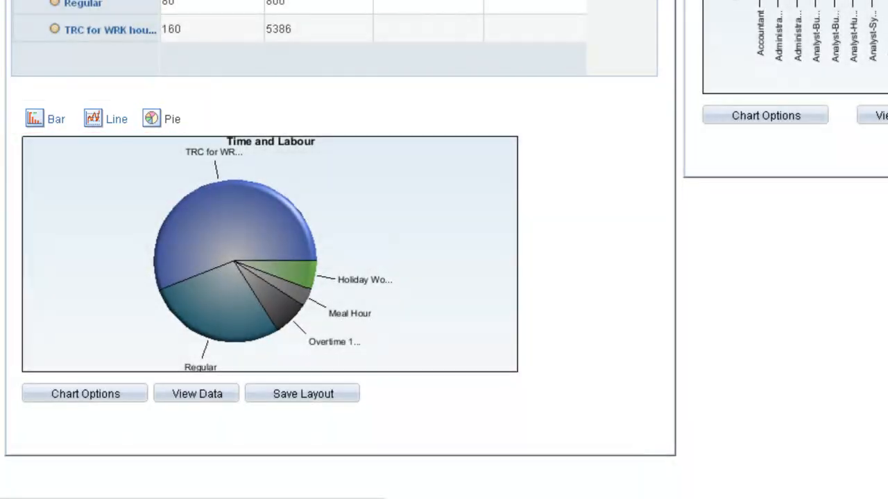
{"action": "scroll", "scroll_direction": "up", "scroll_amount": 3}
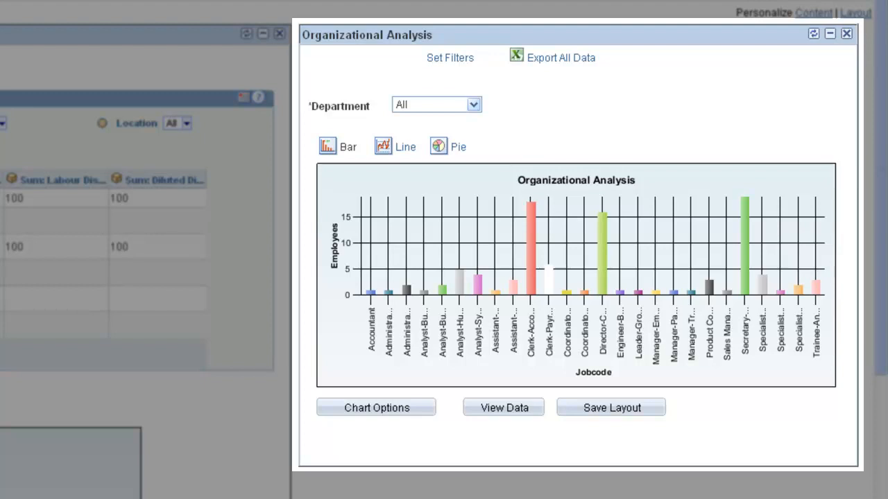
{"action": "mouse_move", "coordinate": [474, 106]}
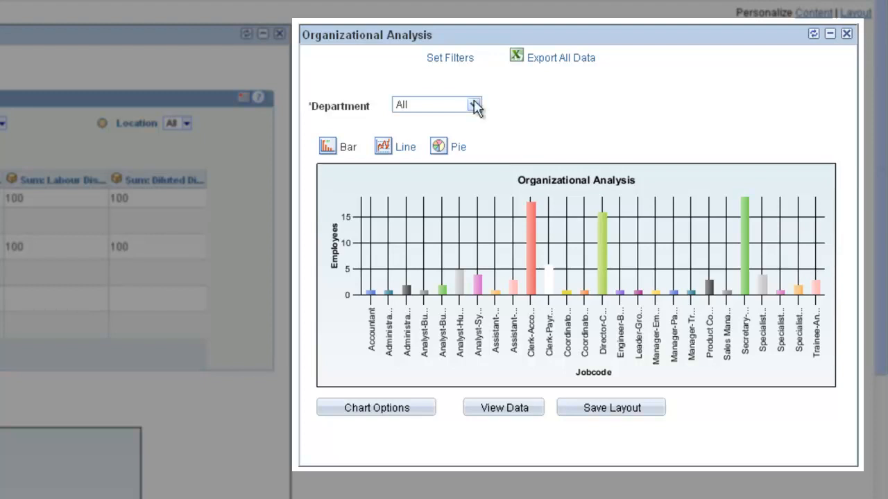
Filter the Organizational Analysis chart to the Human Resources department
{"action": "left_click", "coordinate": [474, 105]}
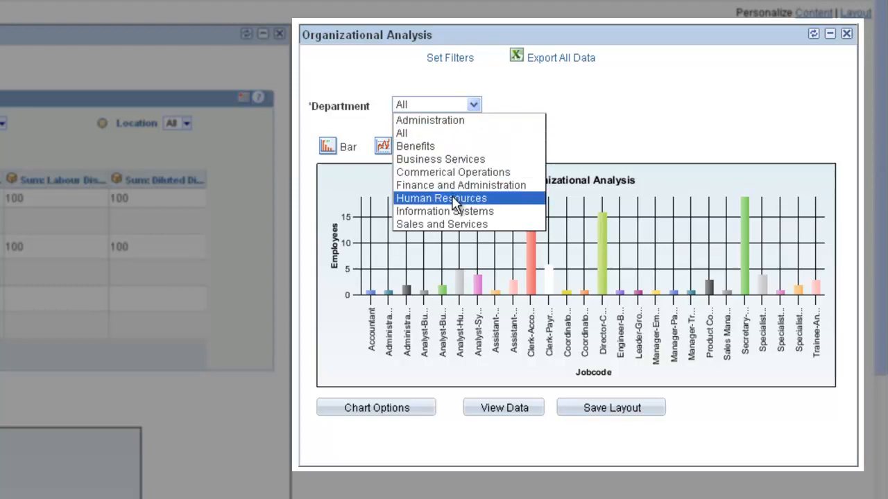
{"action": "left_click", "coordinate": [441, 197]}
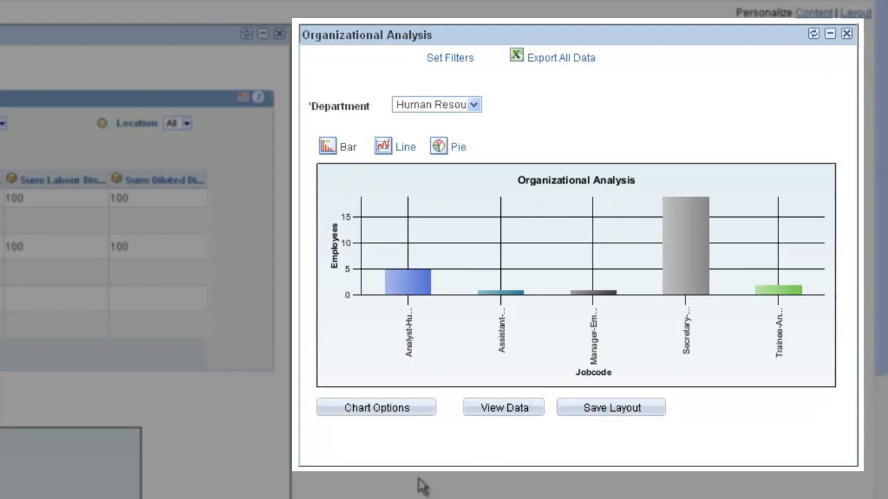
{"action": "left_click", "coordinate": [376, 408]}
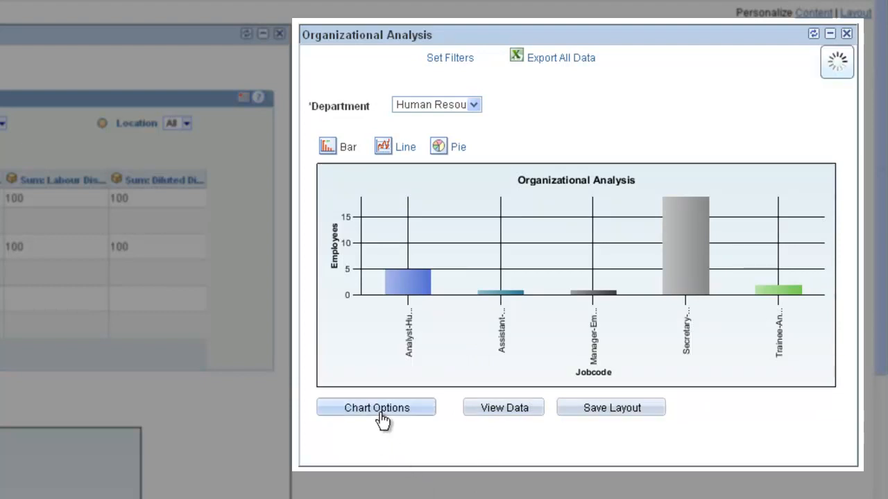
Chart Annual Rate ($) averaged per Jobcode, then drill into the Manager-Employee Relations bar
{"action": "left_click", "coordinate": [376, 408]}
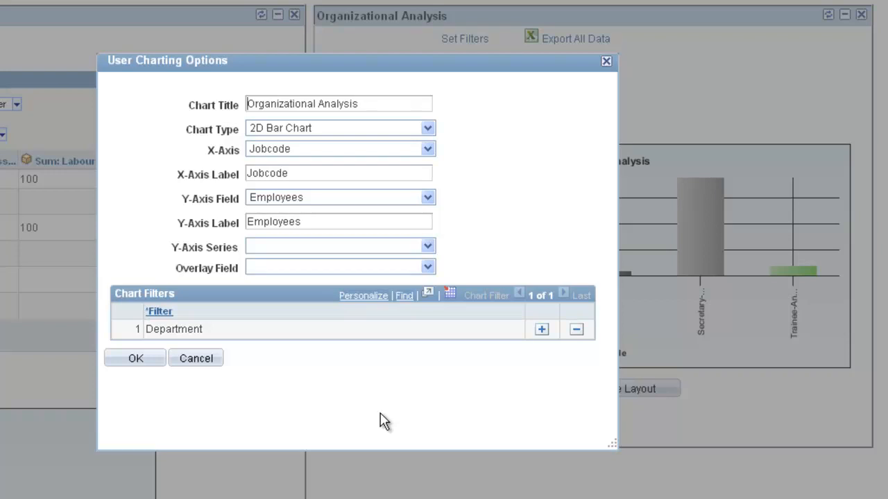
{"action": "mouse_move", "coordinate": [427, 211]}
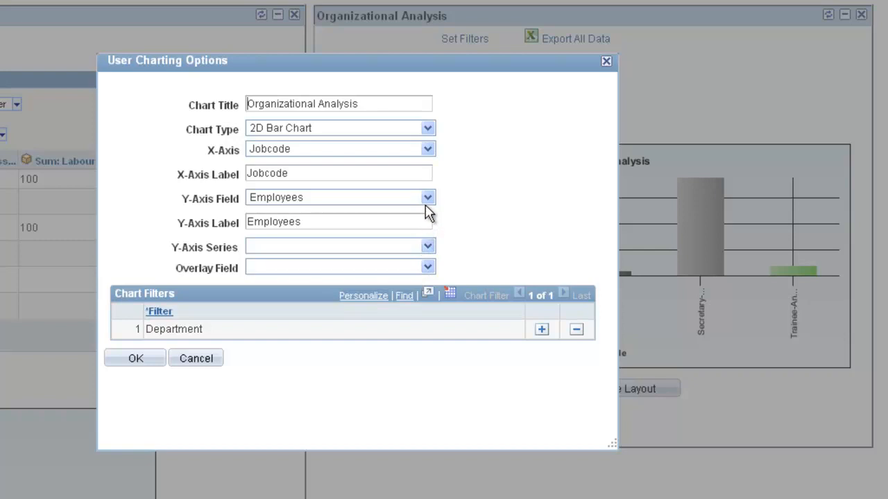
{"action": "left_click", "coordinate": [427, 197]}
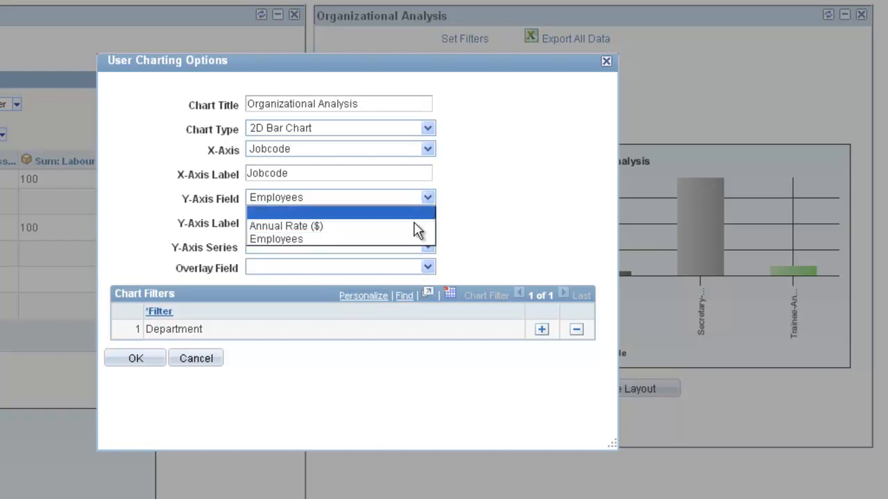
{"action": "left_click", "coordinate": [286, 225]}
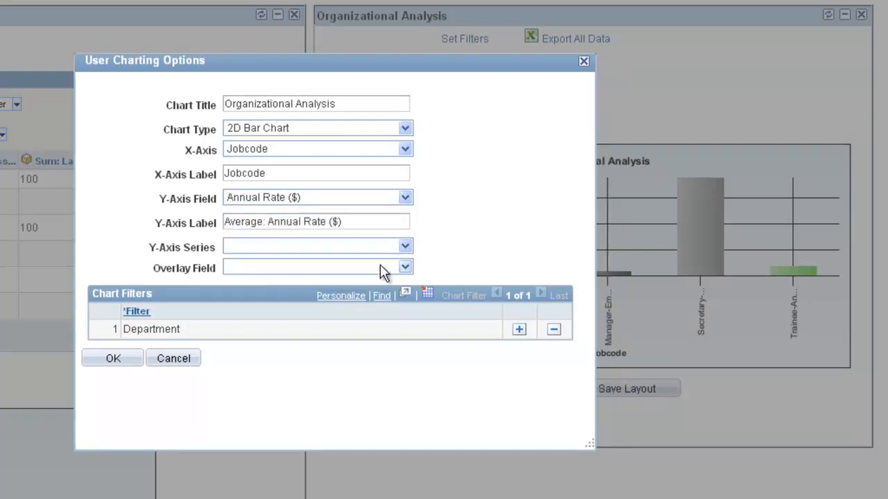
{"action": "mouse_move", "coordinate": [183, 338]}
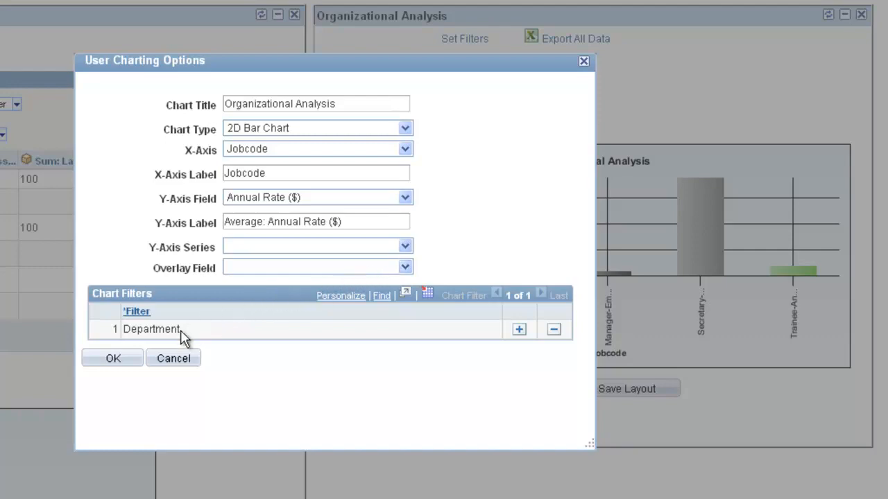
{"action": "left_click", "coordinate": [113, 358]}
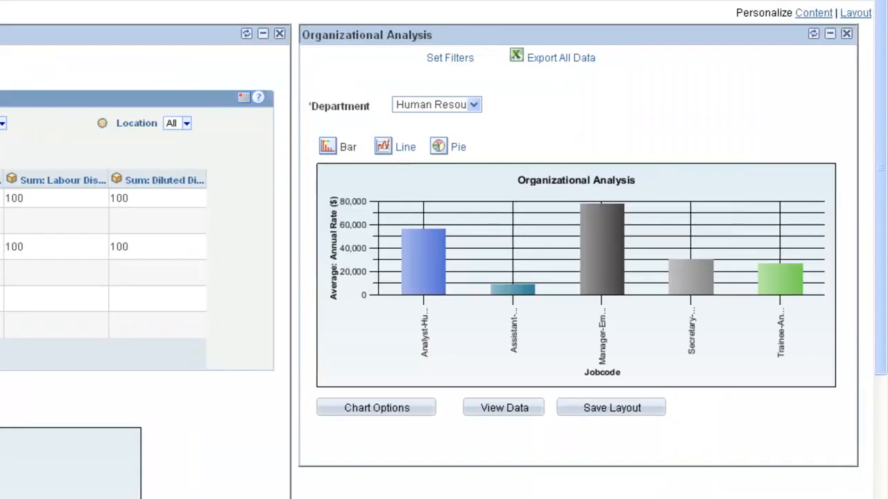
{"action": "mouse_move", "coordinate": [591, 350]}
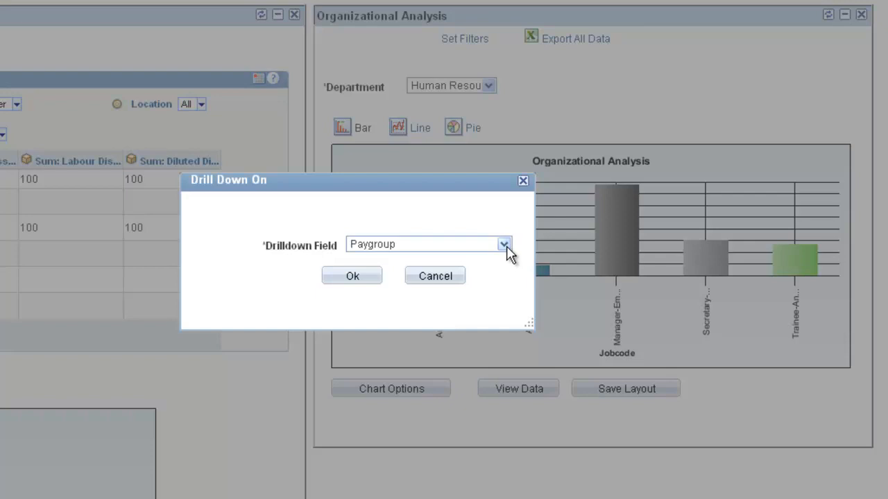
{"action": "left_click", "coordinate": [503, 244]}
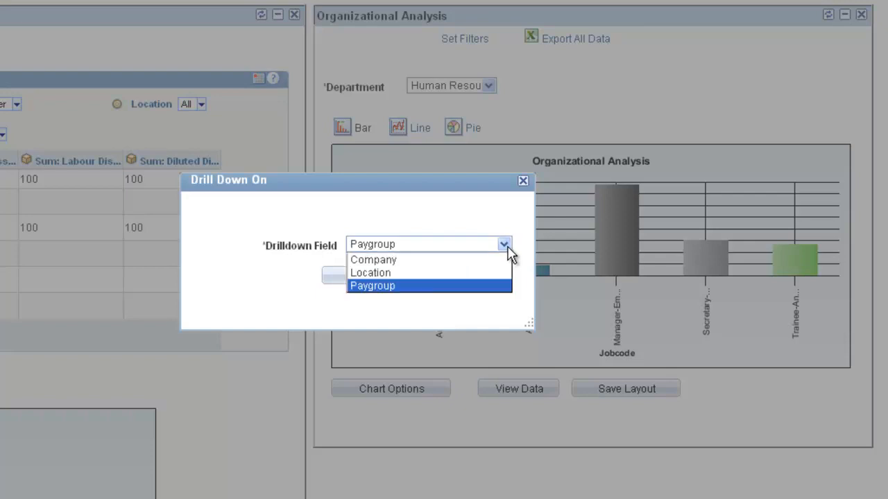
{"action": "left_click", "coordinate": [372, 260]}
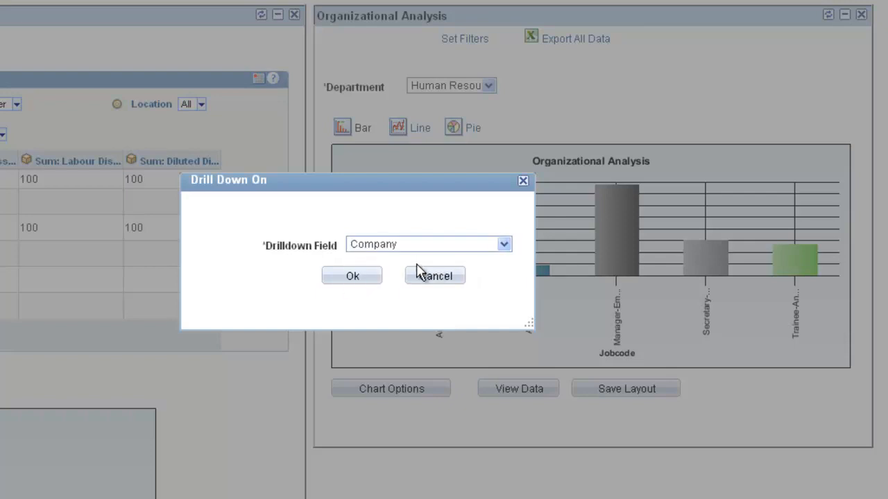
{"action": "left_click", "coordinate": [352, 275]}
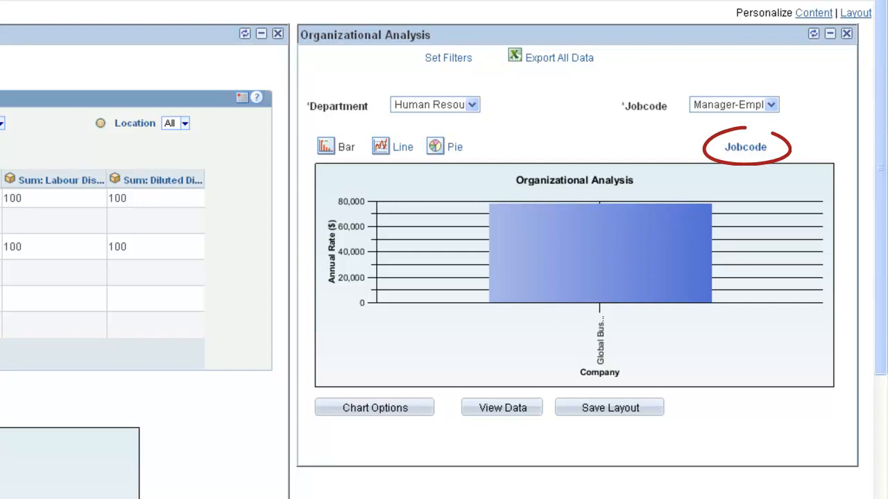
{"action": "mouse_move", "coordinate": [745, 147]}
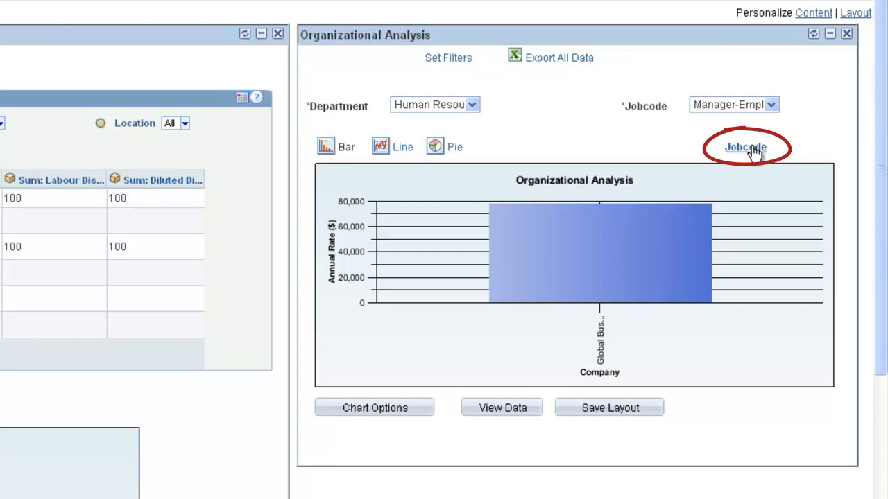
{"action": "left_click", "coordinate": [744, 147]}
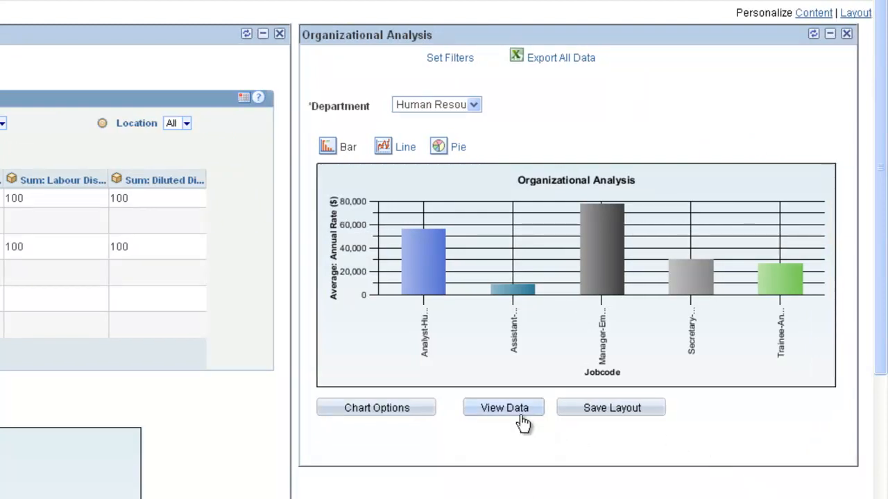
{"action": "left_click", "coordinate": [504, 408]}
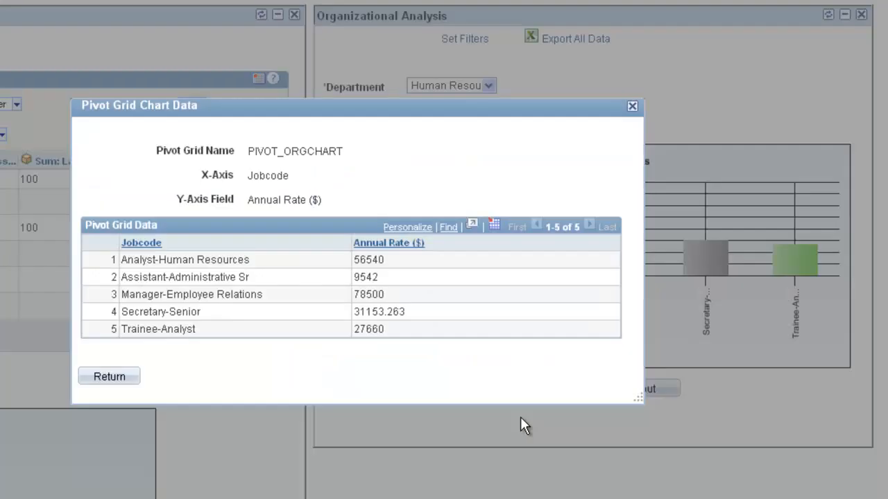
{"action": "mouse_move", "coordinate": [497, 424]}
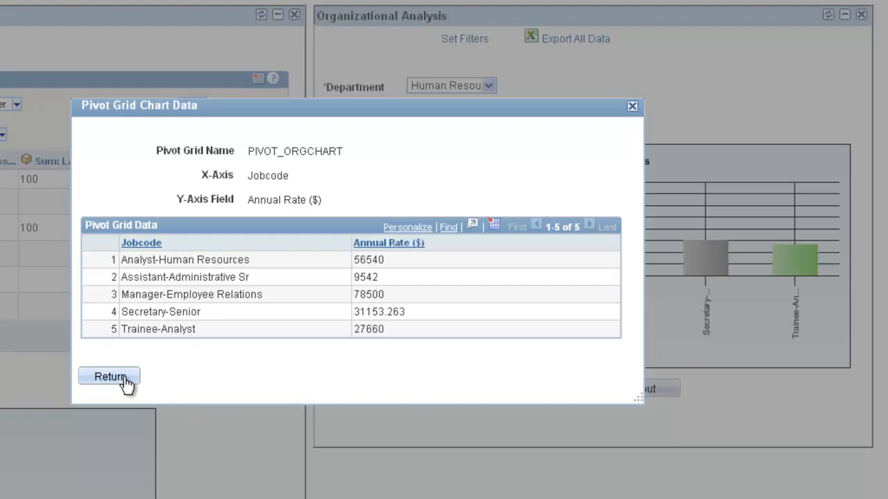
{"action": "left_click", "coordinate": [108, 377]}
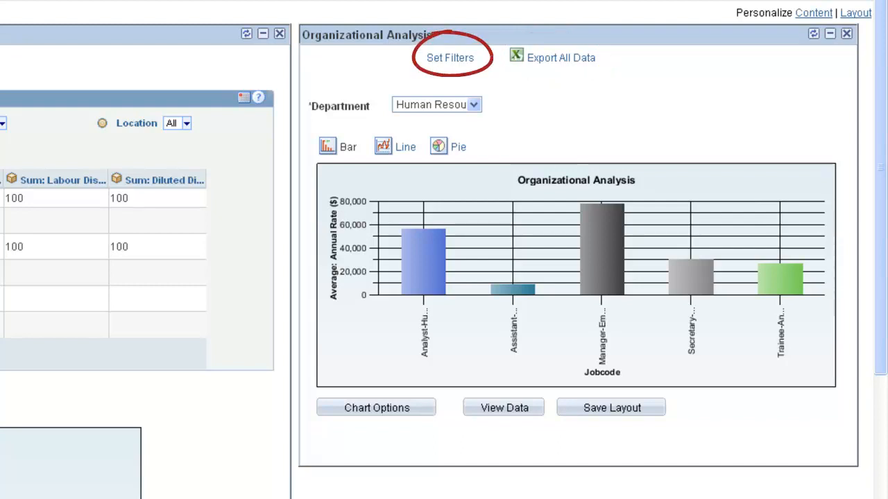
{"action": "mouse_move", "coordinate": [499, 368]}
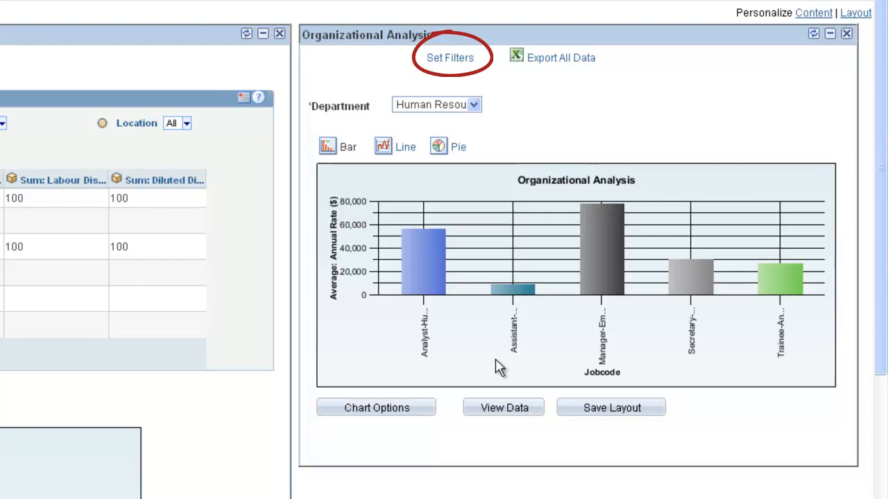
Replace the datasource Unit prompt value CAN01 with GBIBU and apply it
{"action": "left_click", "coordinate": [449, 59]}
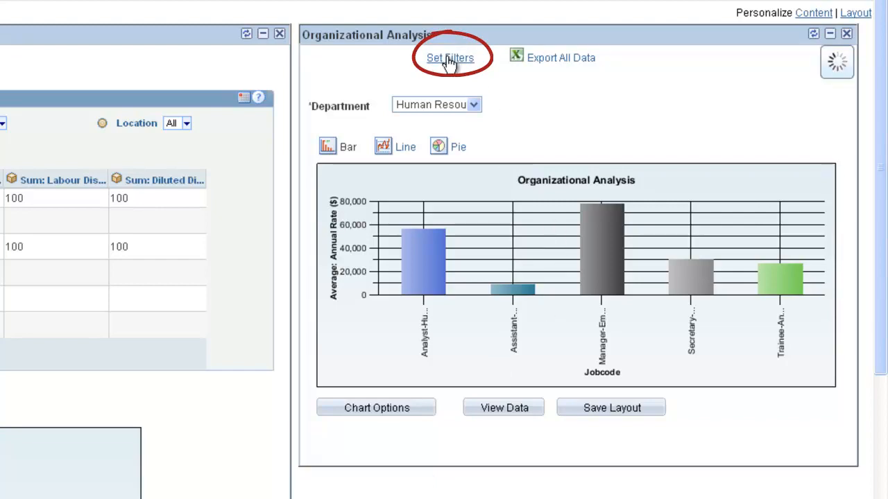
{"action": "left_click", "coordinate": [449, 58]}
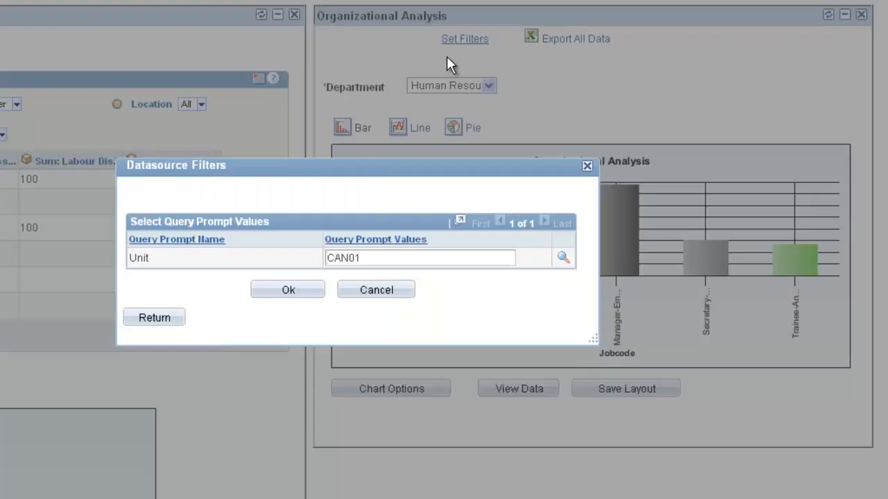
{"action": "left_click", "coordinate": [419, 256]}
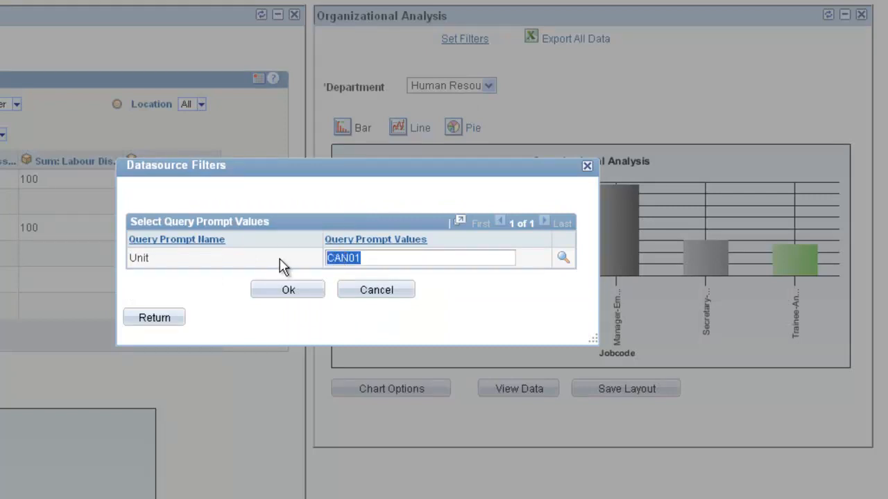
{"action": "type", "text": "GBI"}
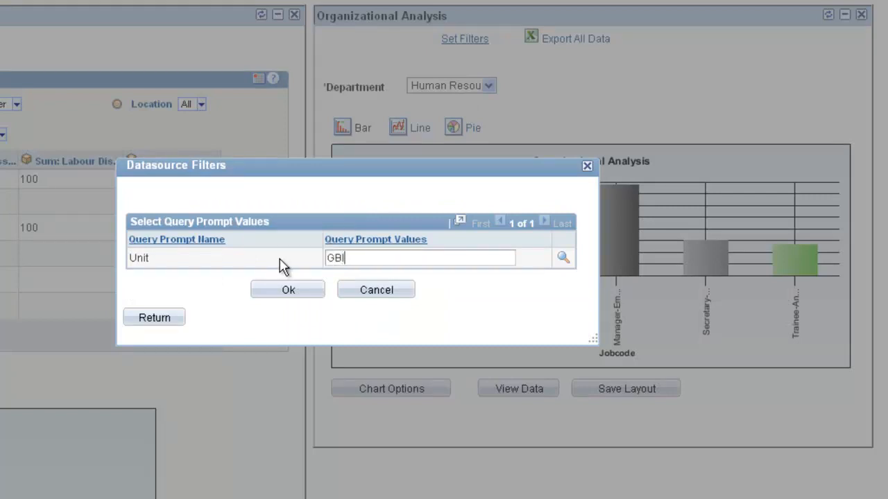
{"action": "type", "text": "BU"}
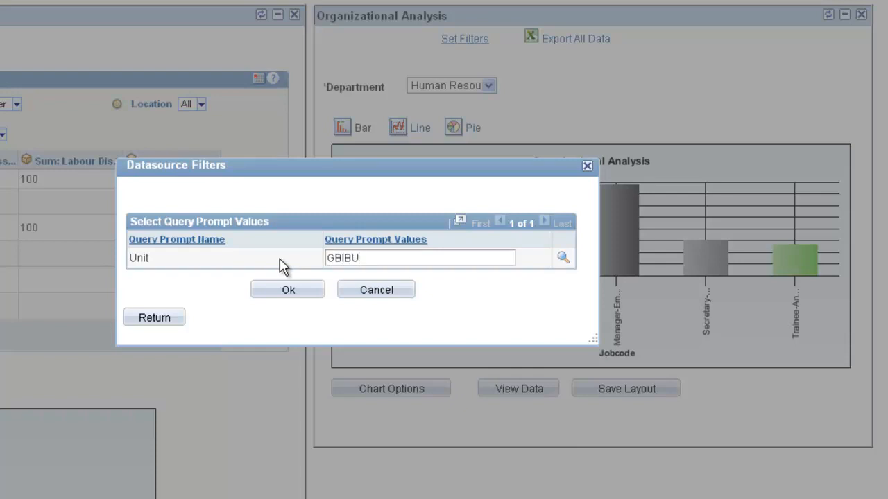
{"action": "left_click", "coordinate": [287, 290]}
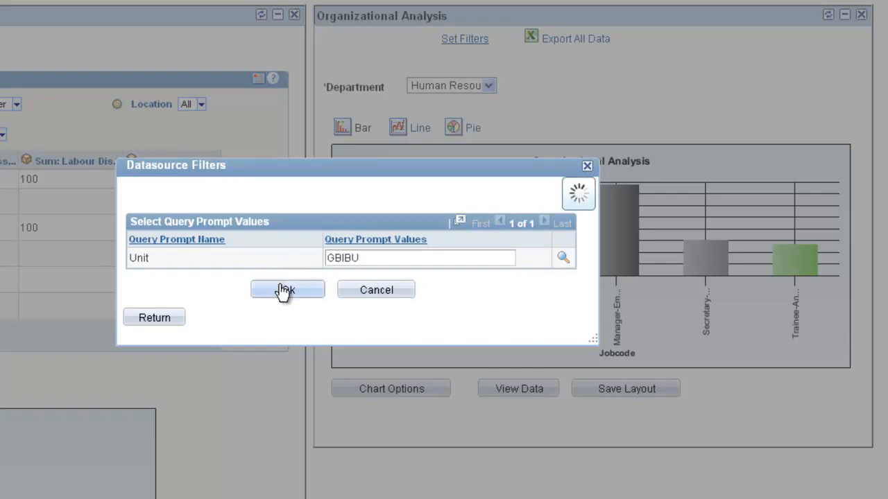
{"action": "left_click", "coordinate": [287, 290]}
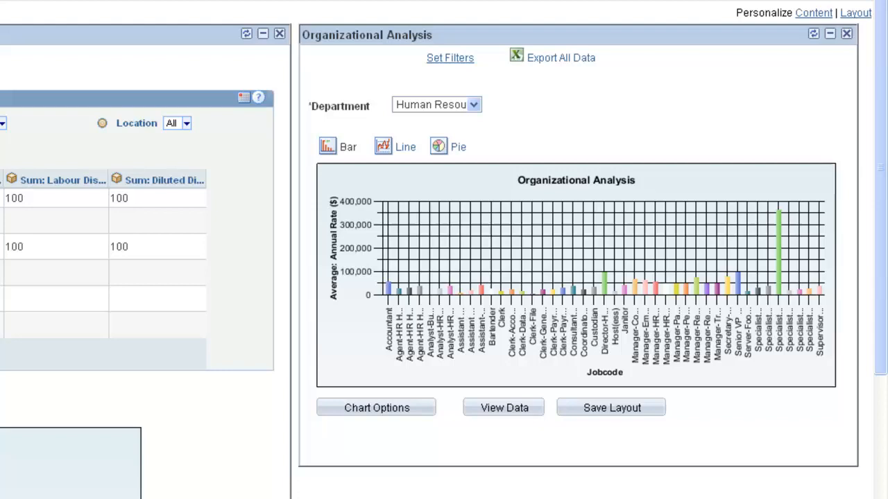